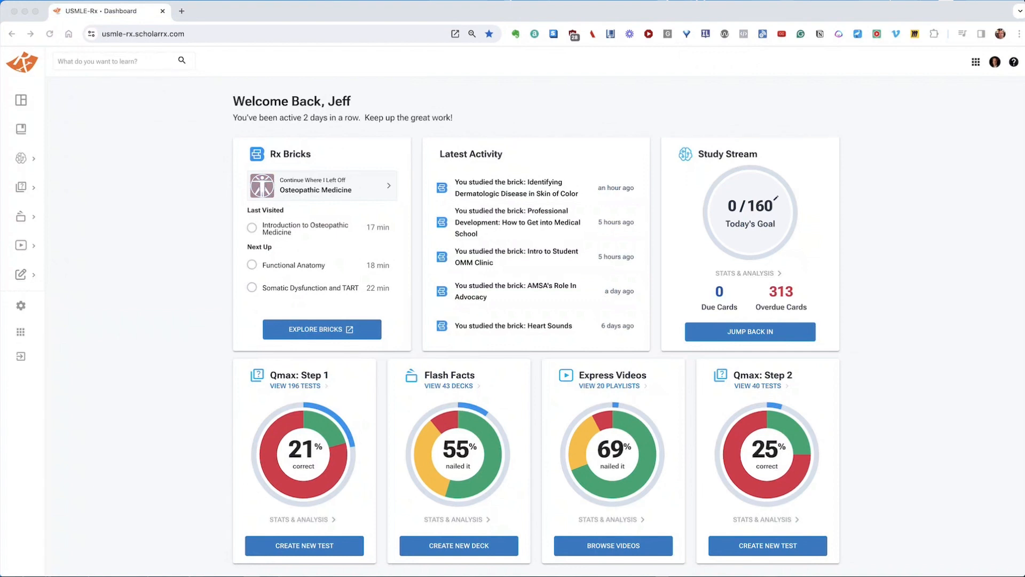
Start creating a new test from the Qmax menu in the sidebar
{"action": "left_click", "coordinate": [20, 187]}
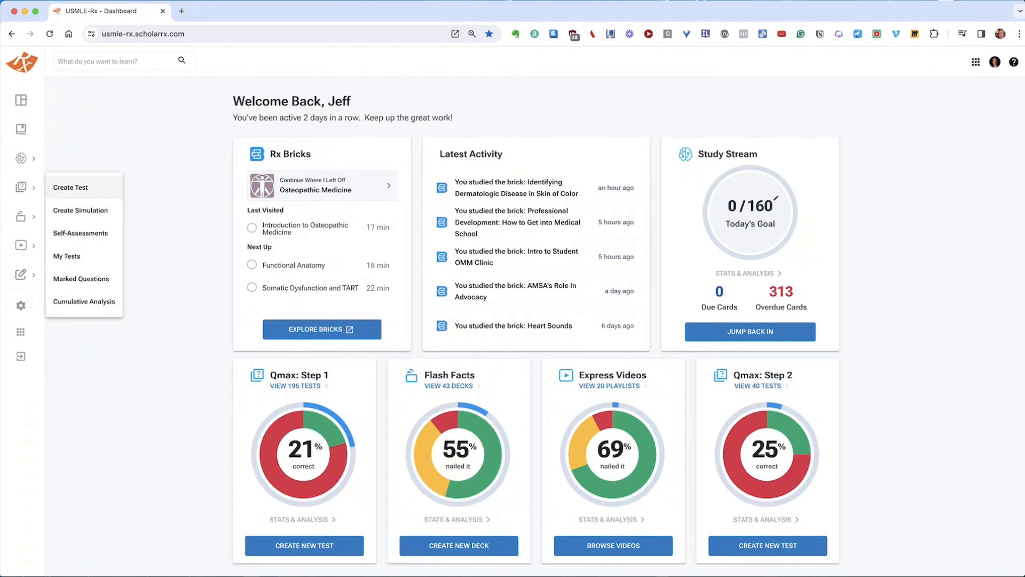
{"action": "left_click", "coordinate": [71, 190]}
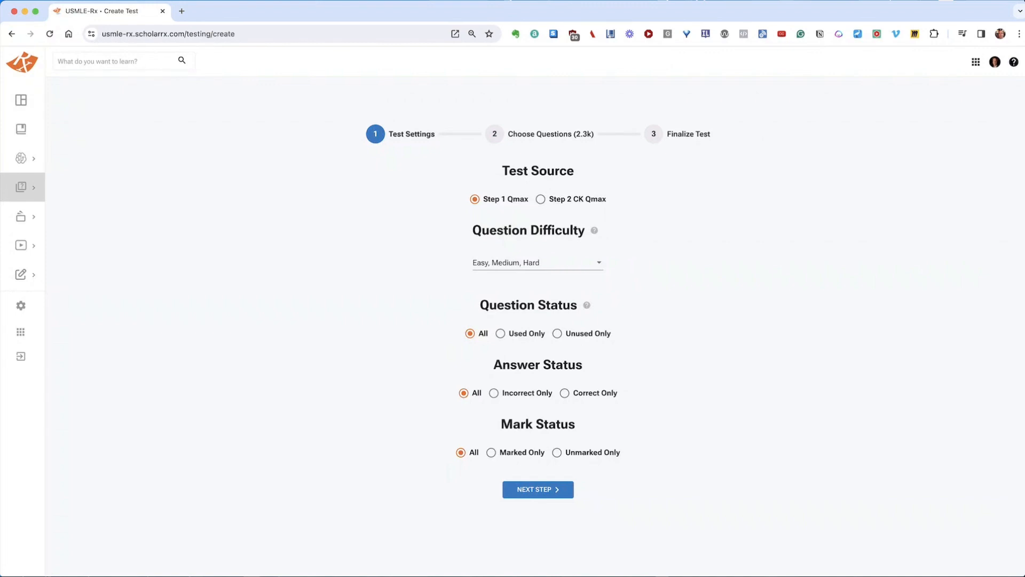
{"action": "left_click", "coordinate": [540, 199]}
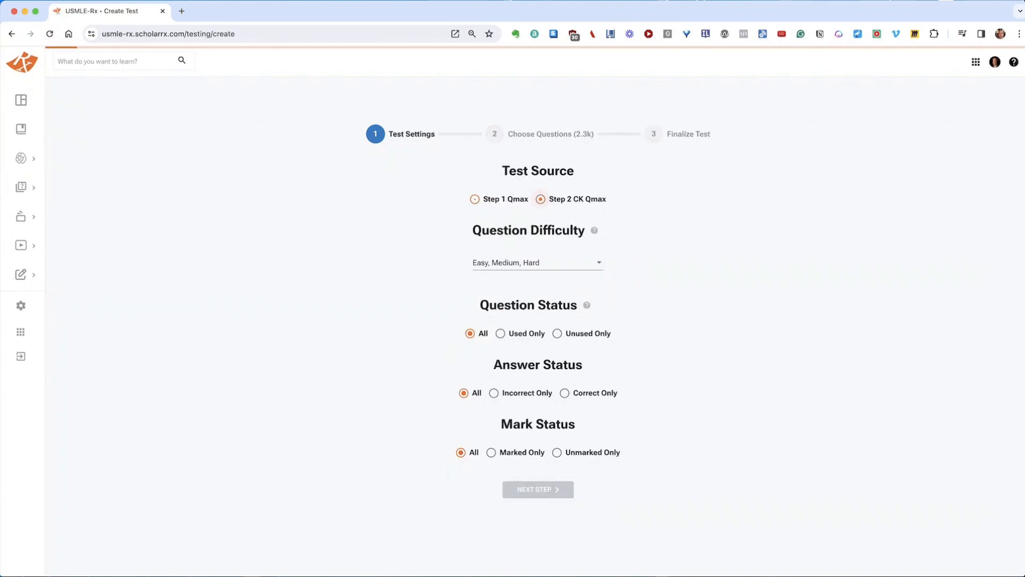
{"action": "left_click", "coordinate": [475, 199]}
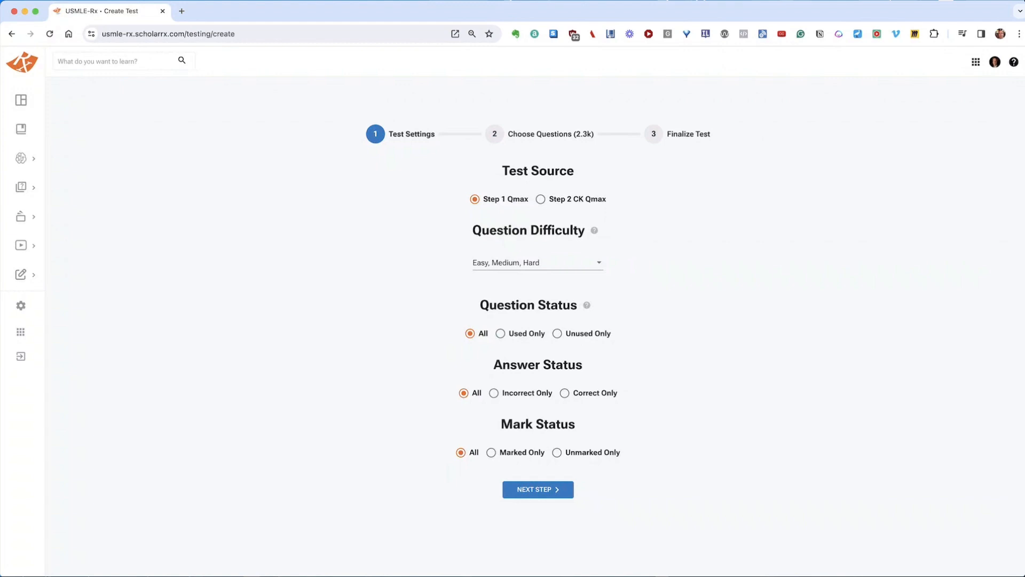
{"action": "left_click", "coordinate": [536, 262]}
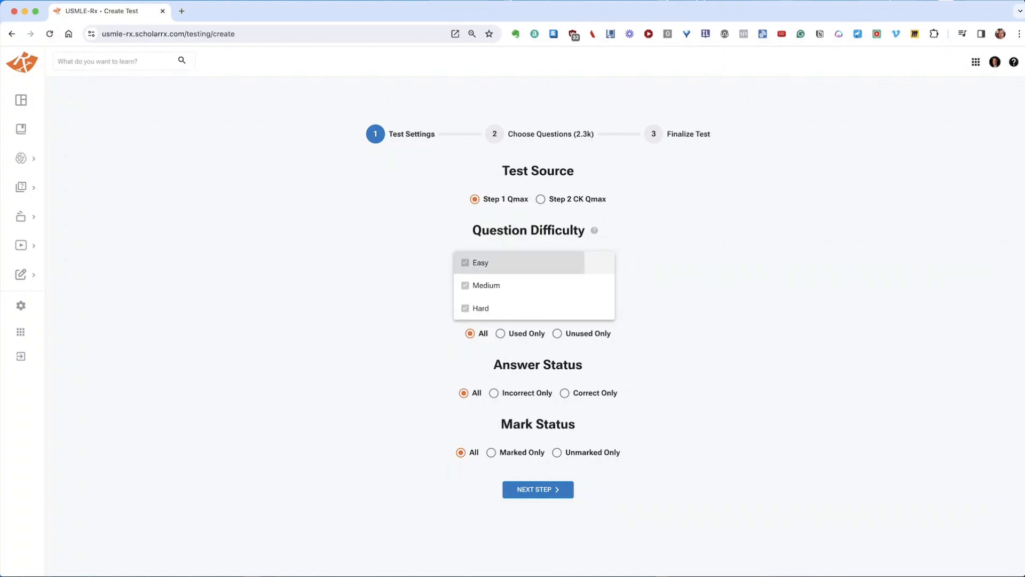
{"action": "left_click", "coordinate": [465, 286]}
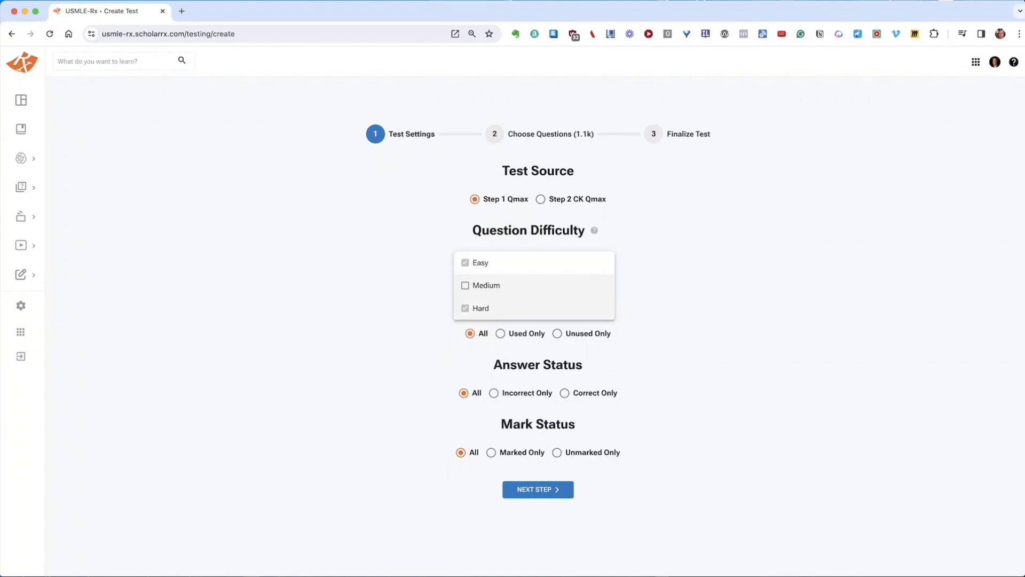
{"action": "left_click", "coordinate": [464, 285]}
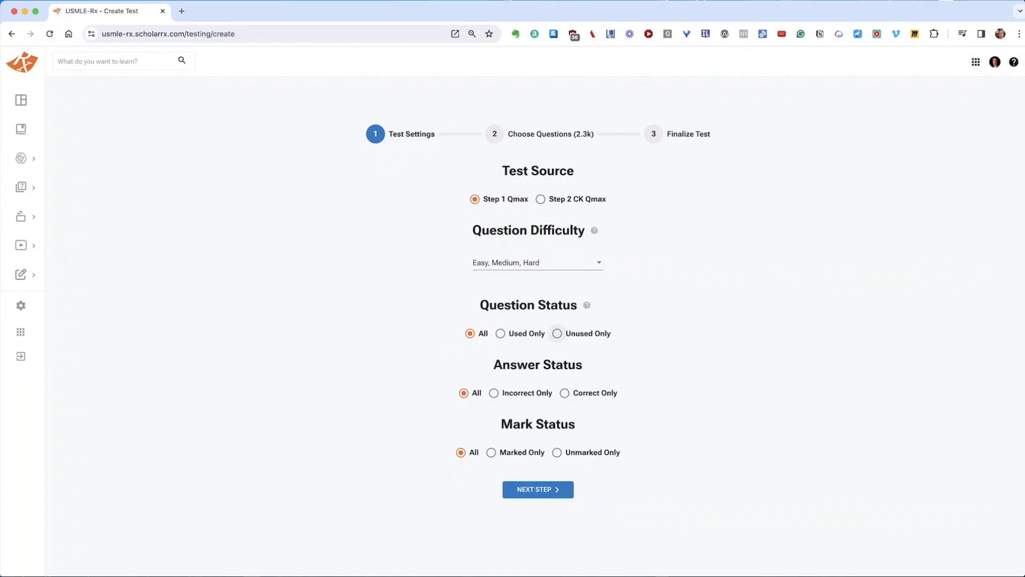
Keep Question Status on All after trying Unused, and advance to choosing questions
{"action": "left_click", "coordinate": [558, 333]}
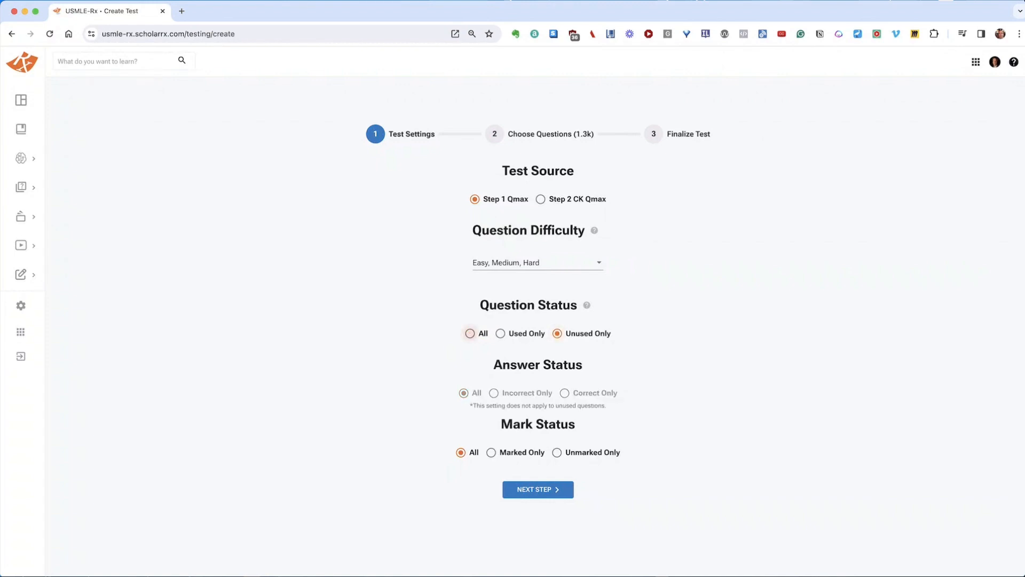
{"action": "left_click", "coordinate": [470, 334]}
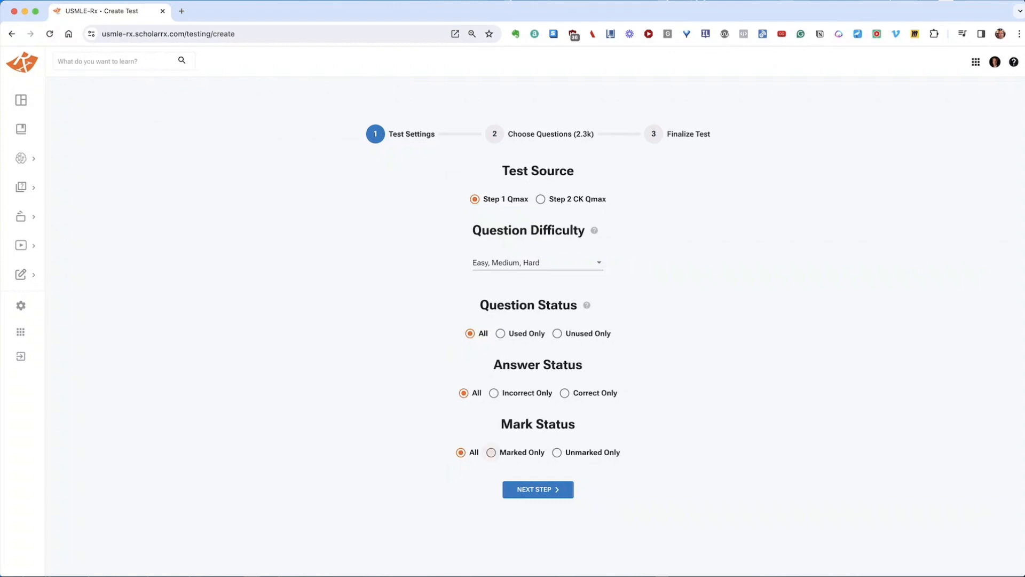
{"action": "left_click", "coordinate": [537, 489]}
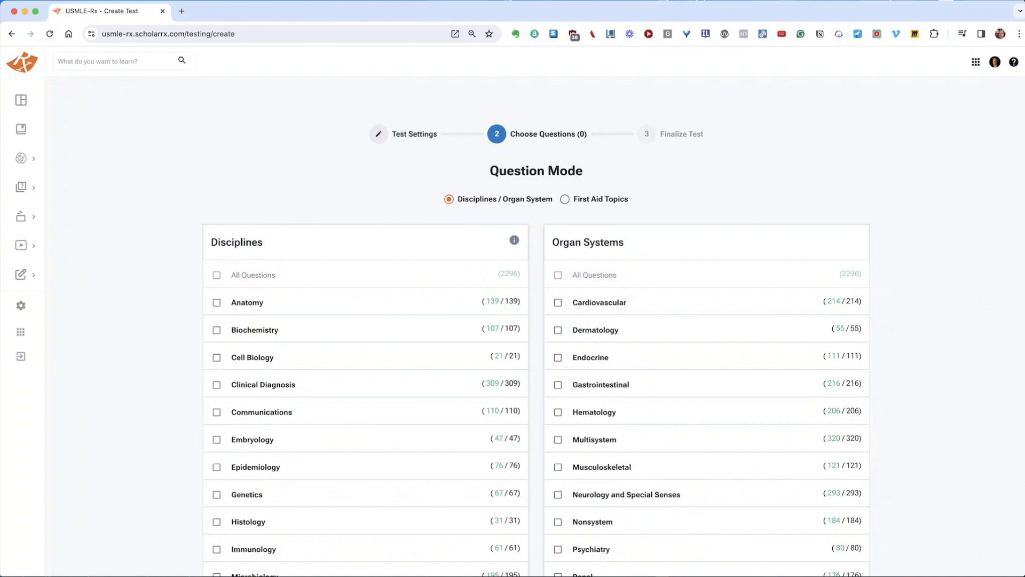
Try Anatomy, Cardiovascular and Neurology selections, then switch to choosing by First Aid topics
{"action": "left_click", "coordinate": [564, 198]}
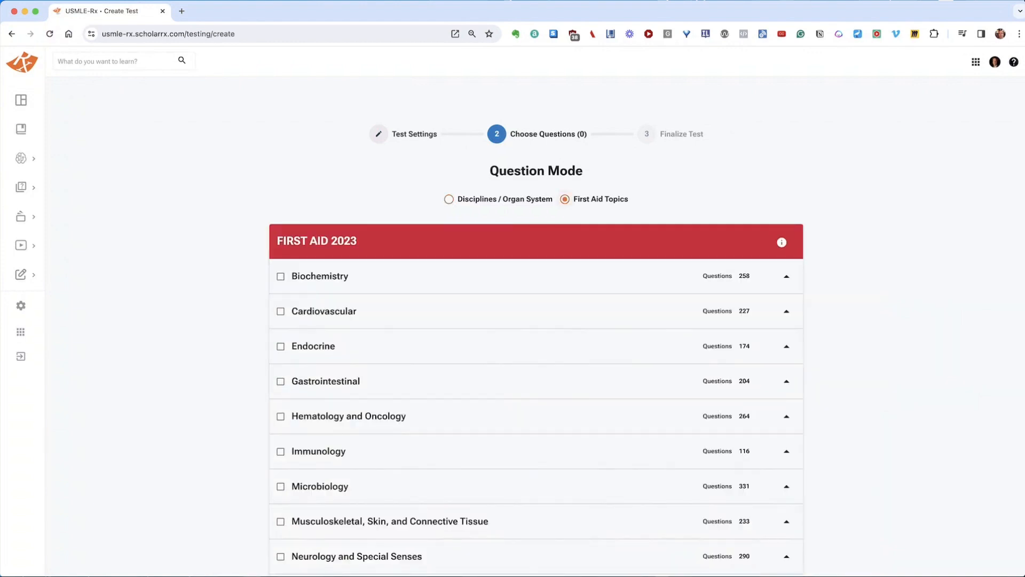
{"action": "left_click", "coordinate": [448, 198]}
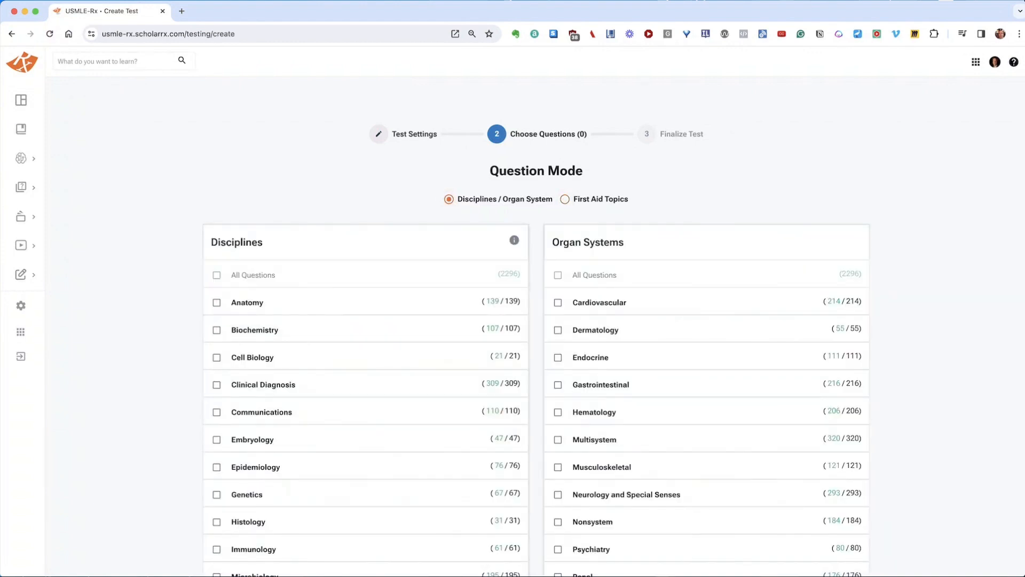
{"action": "scroll", "scroll_direction": "up", "scroll_amount": 3}
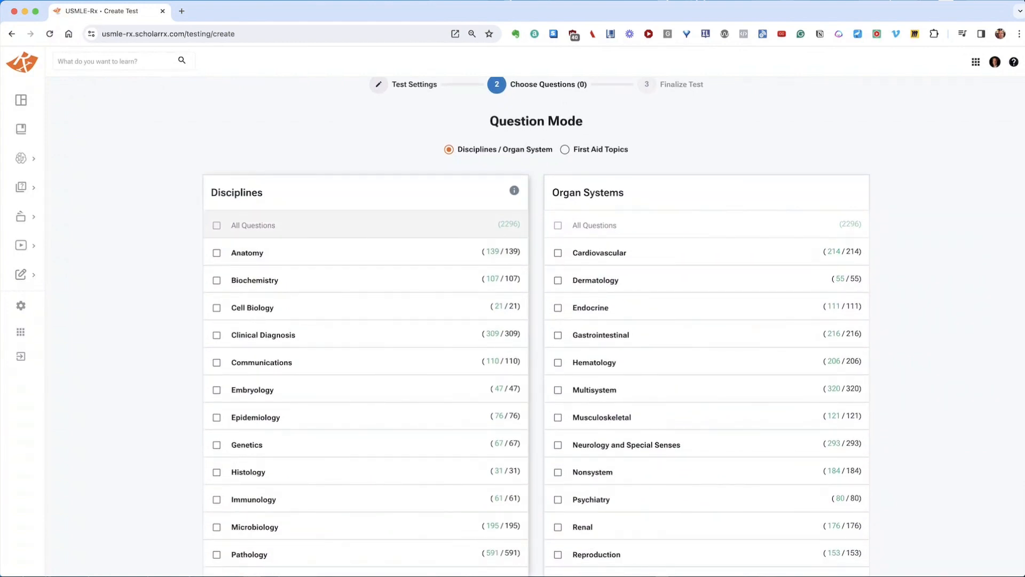
{"action": "left_click", "coordinate": [216, 256]}
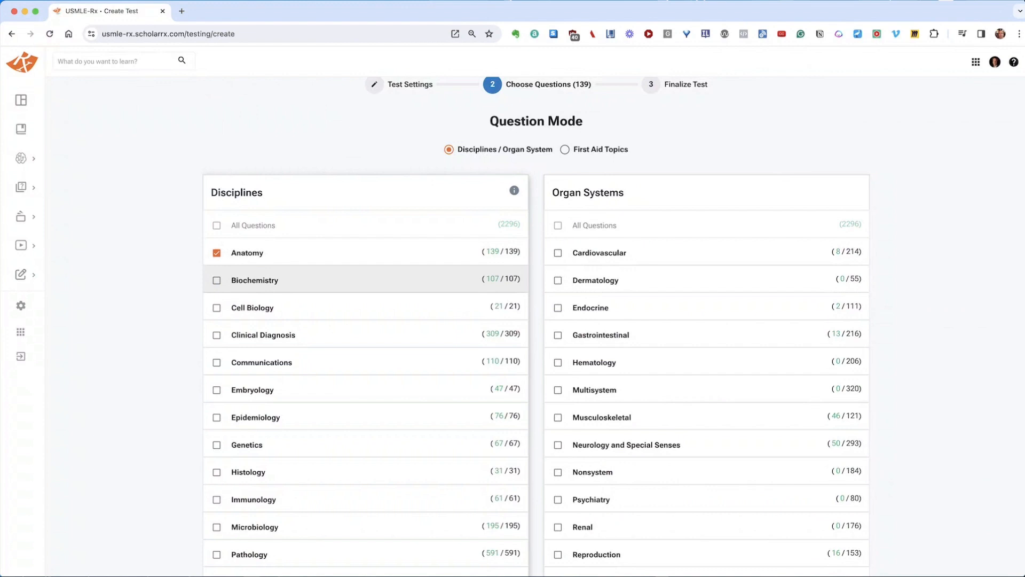
{"action": "left_click", "coordinate": [558, 252]}
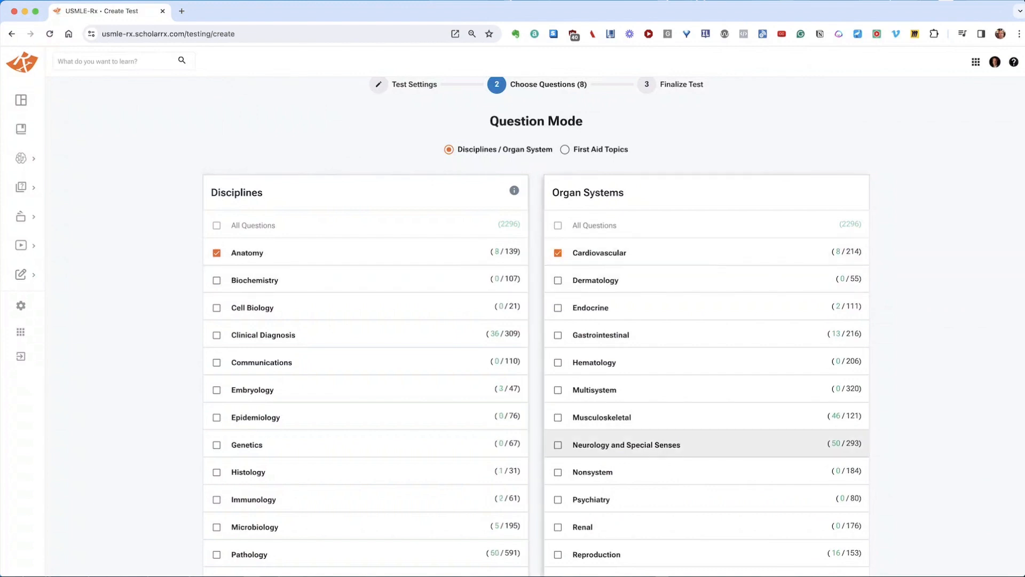
{"action": "left_click", "coordinate": [558, 444]}
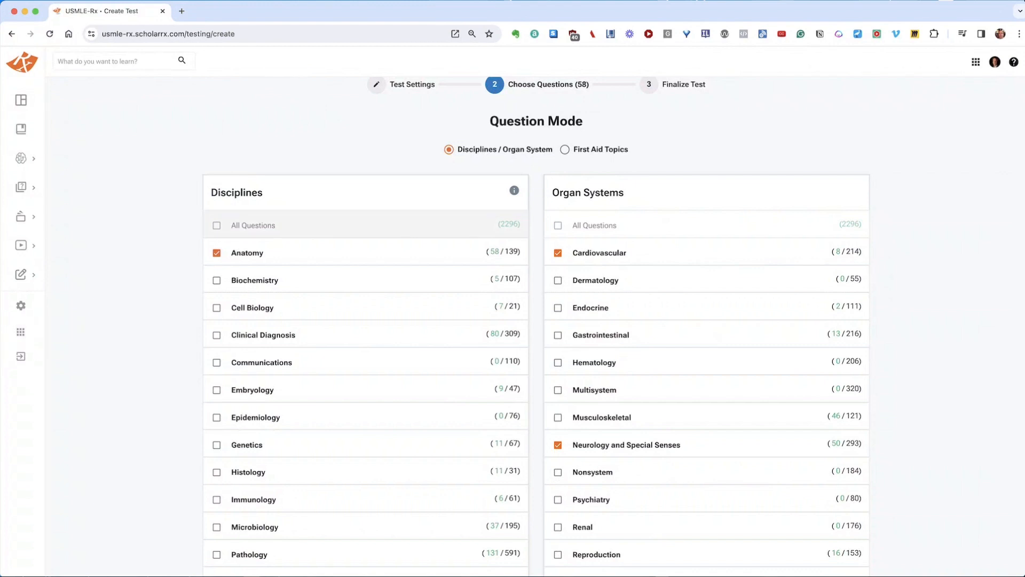
{"action": "left_click", "coordinate": [563, 150]}
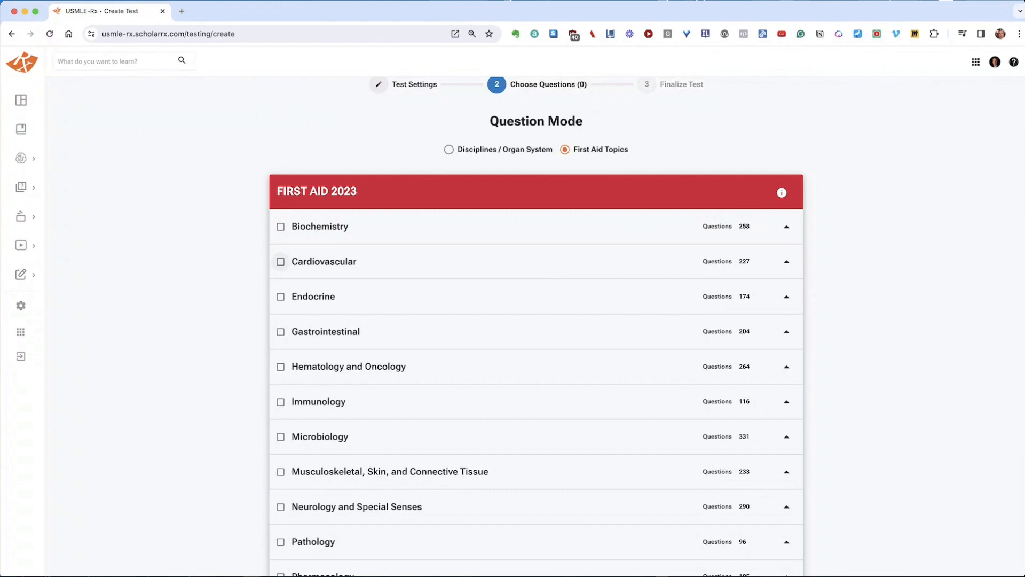
Expand Cardiovascular and select only its Pathology subtopic (133 questions)
{"action": "left_click", "coordinate": [281, 261]}
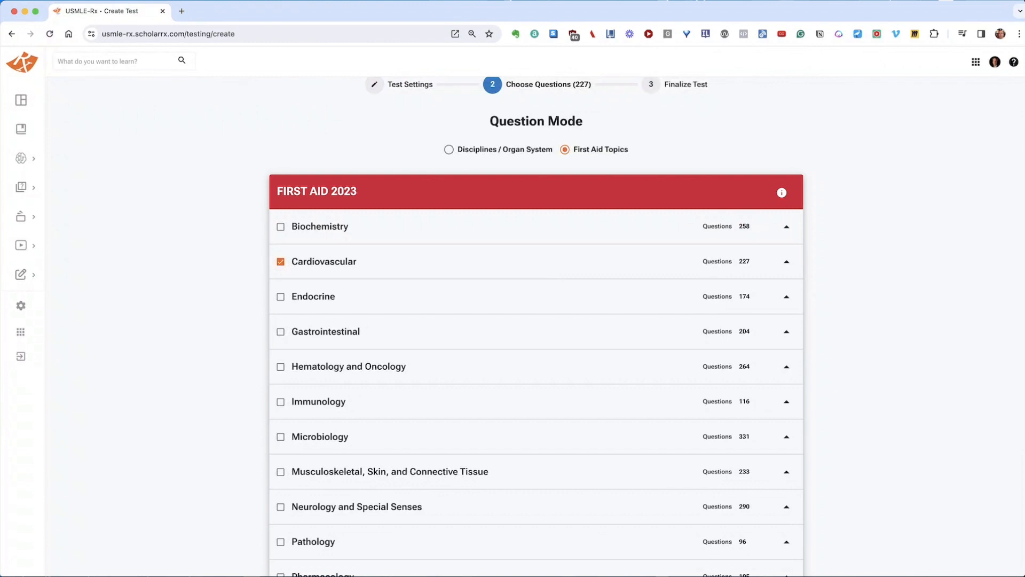
{"action": "left_click", "coordinate": [787, 260]}
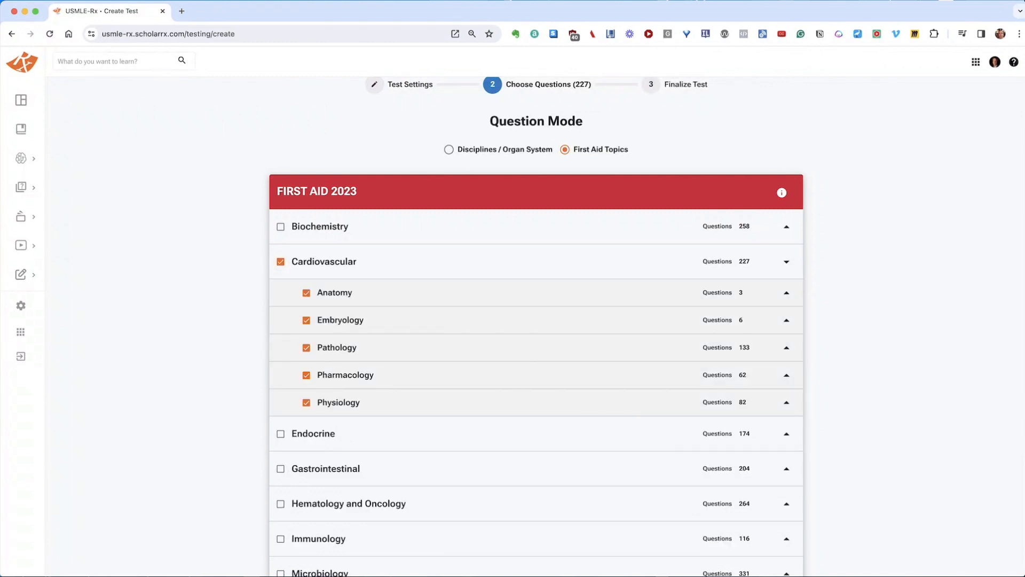
{"action": "left_click", "coordinate": [281, 261]}
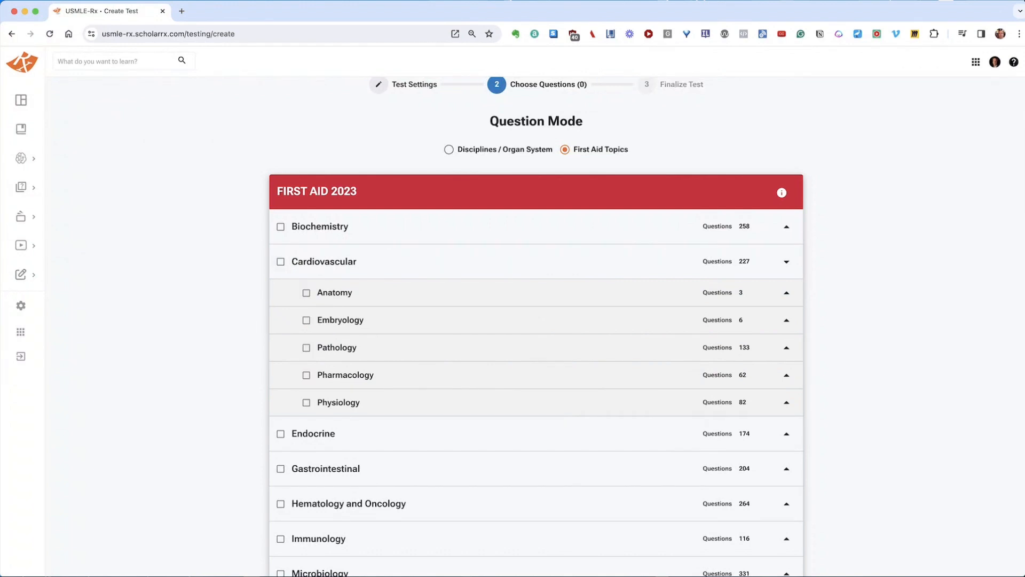
{"action": "left_click", "coordinate": [307, 347]}
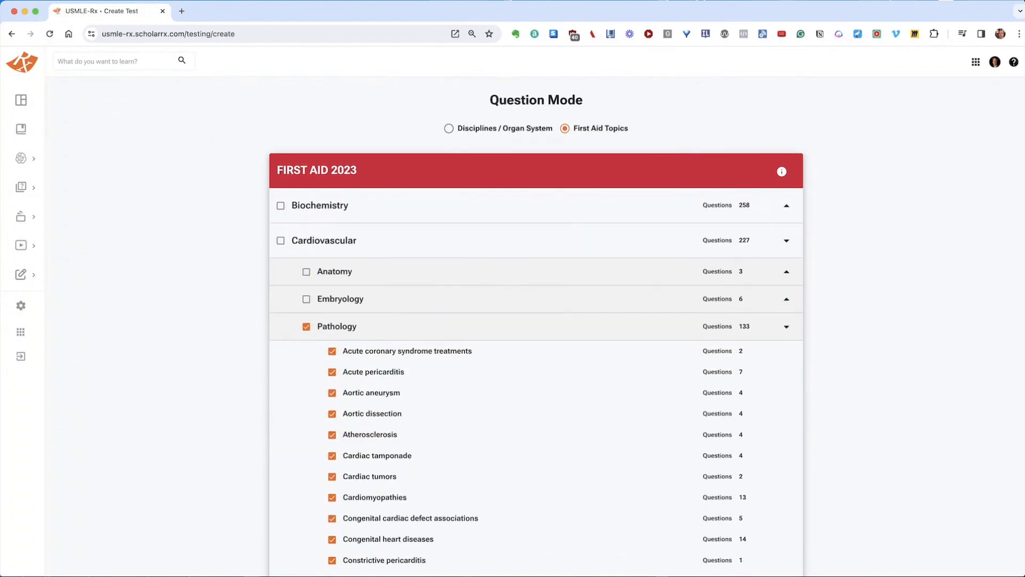
Advance to the Finalize Test step with the pathology questions chosen
{"action": "scroll", "scroll_direction": "down", "scroll_amount": 3}
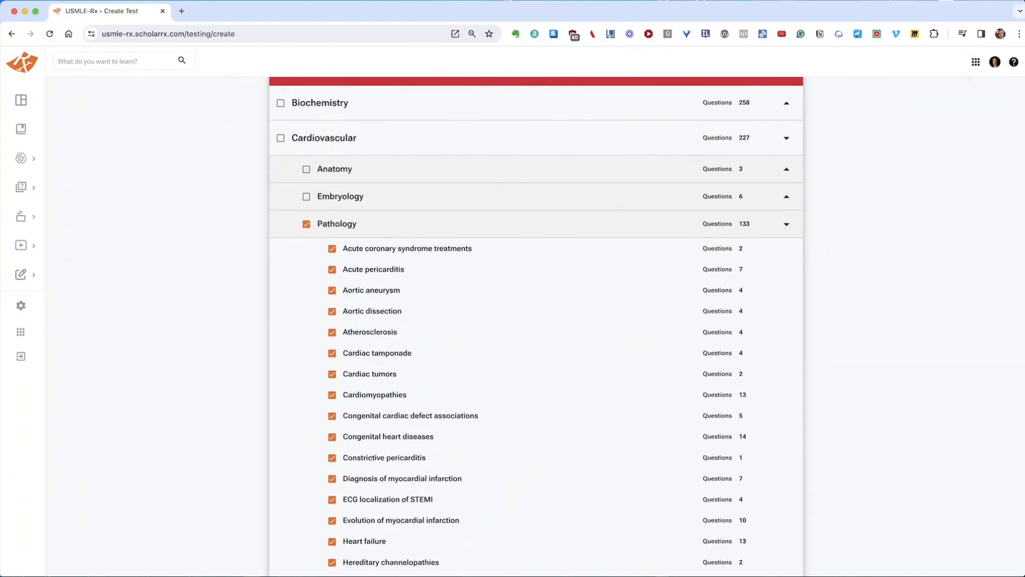
{"action": "scroll", "scroll_direction": "down", "scroll_amount": 3}
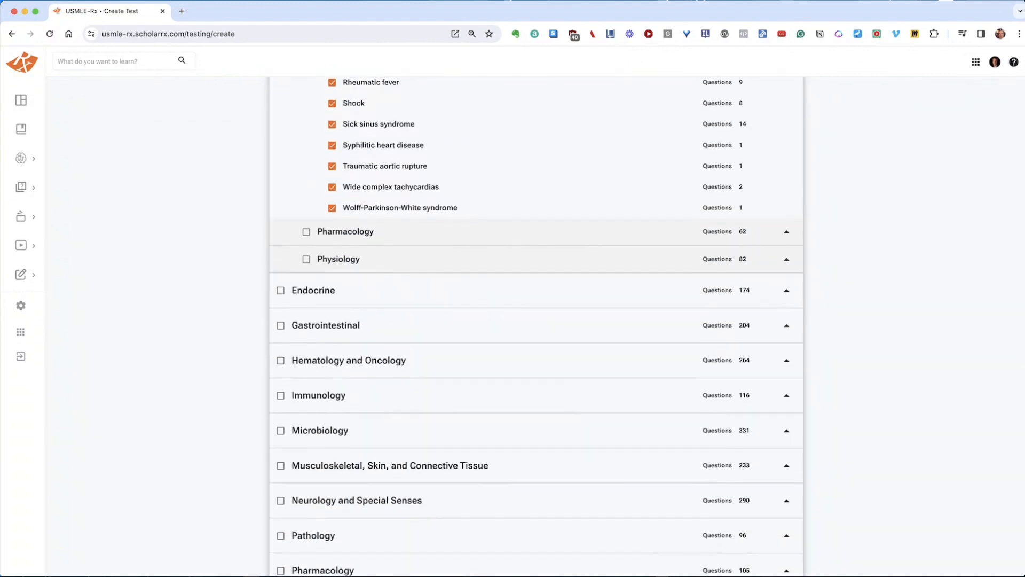
{"action": "scroll", "scroll_direction": "down", "scroll_amount": 3}
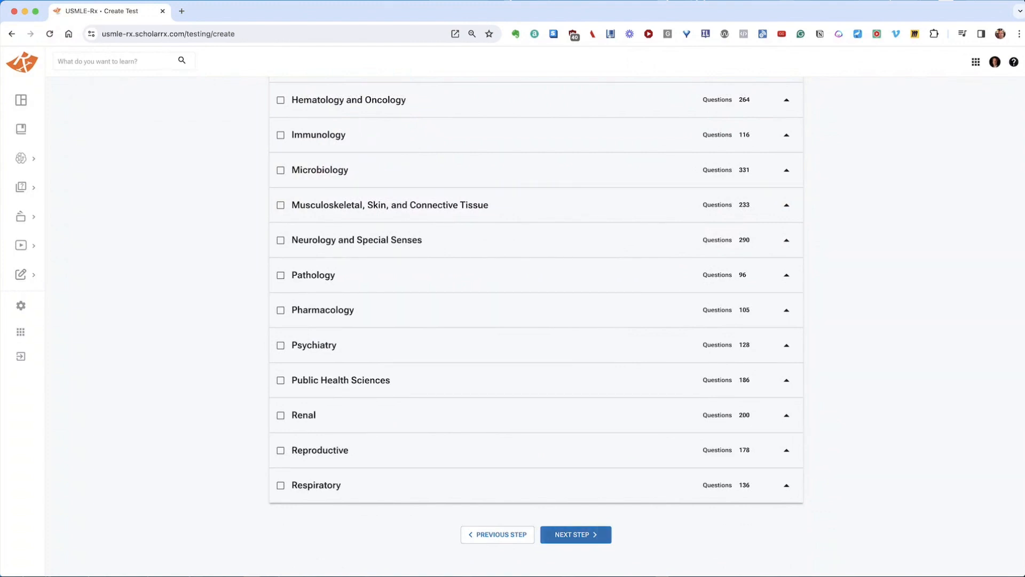
{"action": "left_click", "coordinate": [574, 534]}
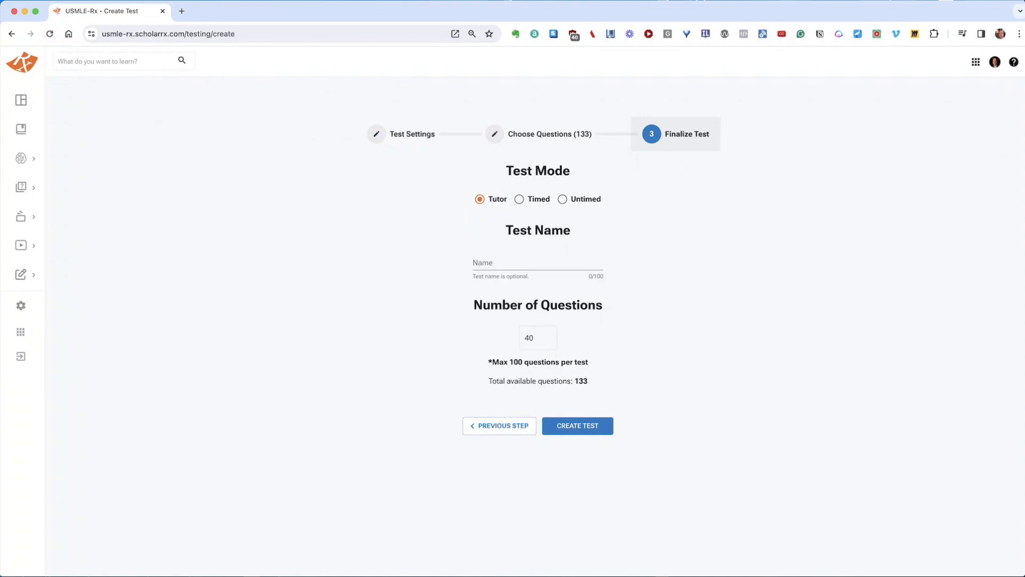
Keep Tutor mode after trying Untimed and name the test 'Cardio 2024'
{"action": "left_click", "coordinate": [563, 199]}
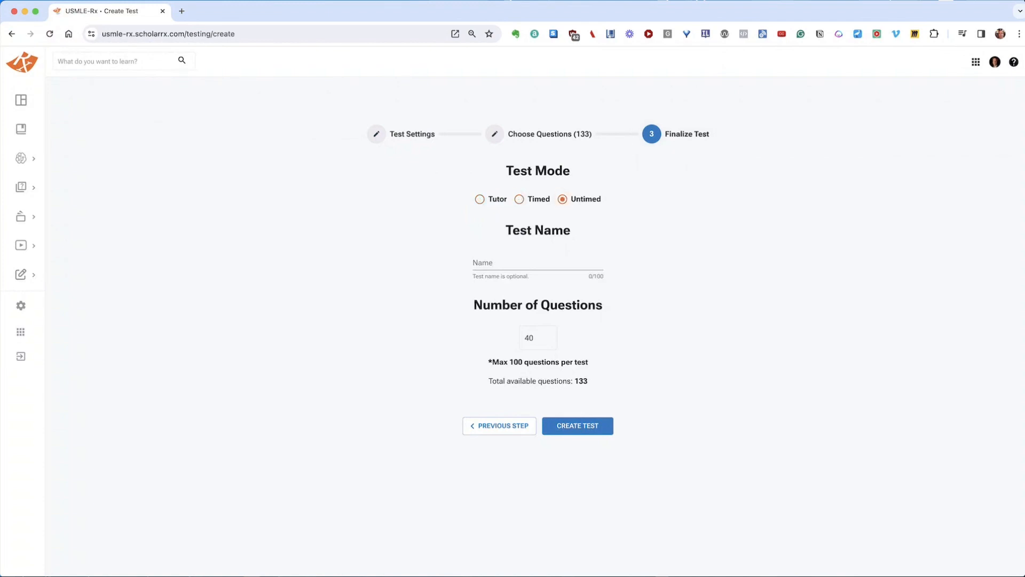
{"action": "left_click", "coordinate": [480, 199]}
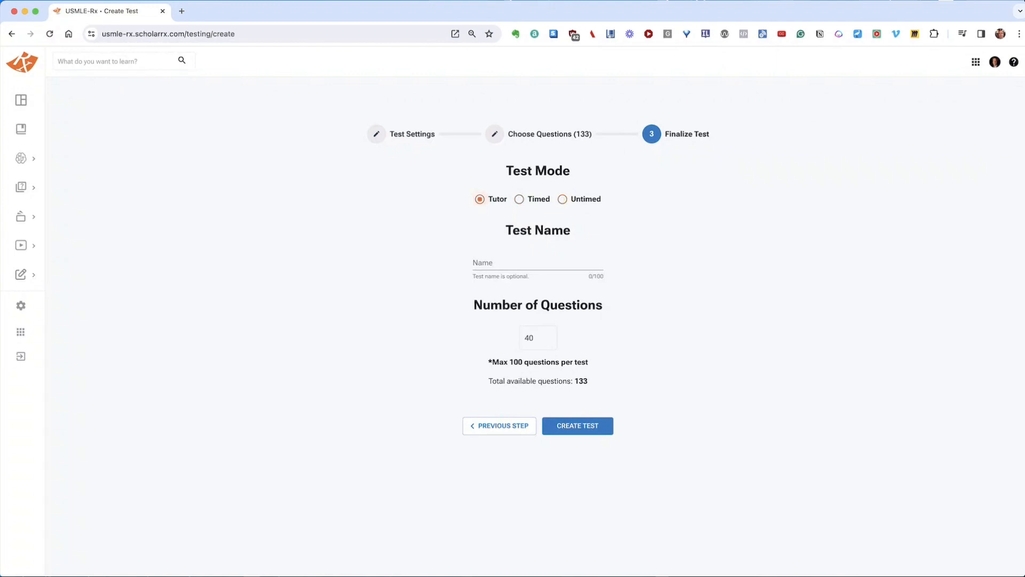
{"action": "type", "text": "Cardio 202"}
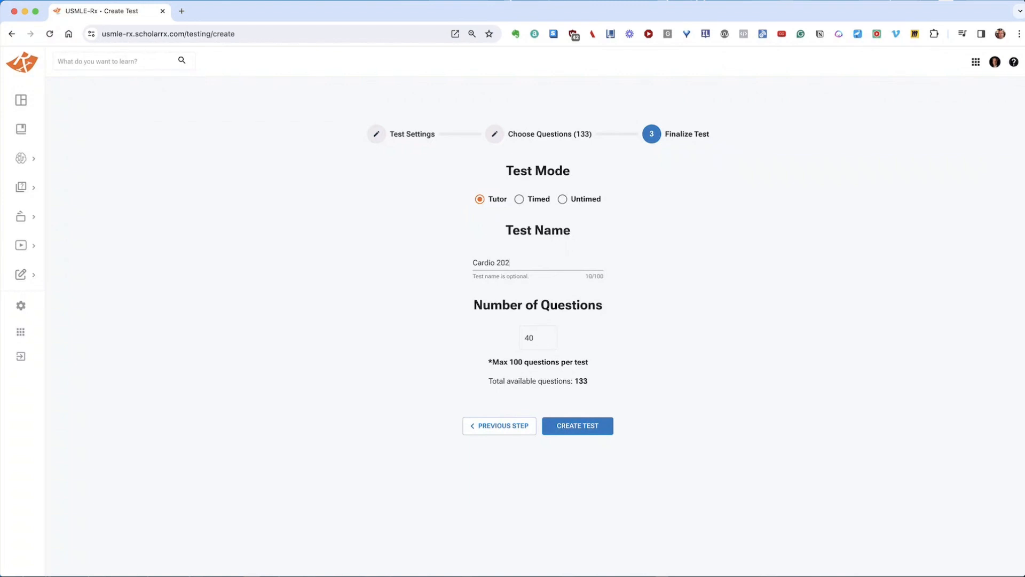
{"action": "type", "text": "4"}
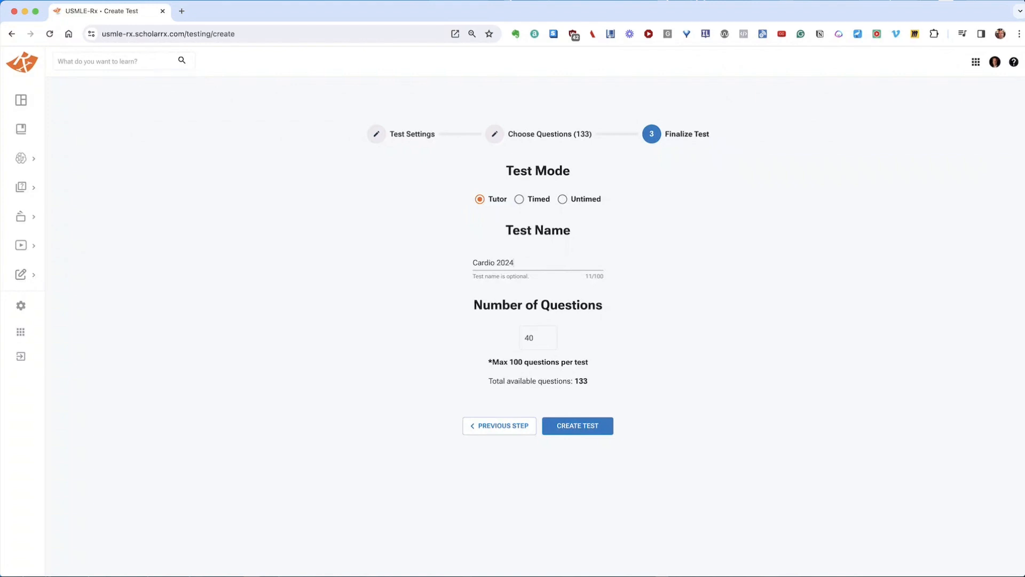
Reduce the number of questions from 40 to 20
{"action": "left_click", "coordinate": [537, 338]}
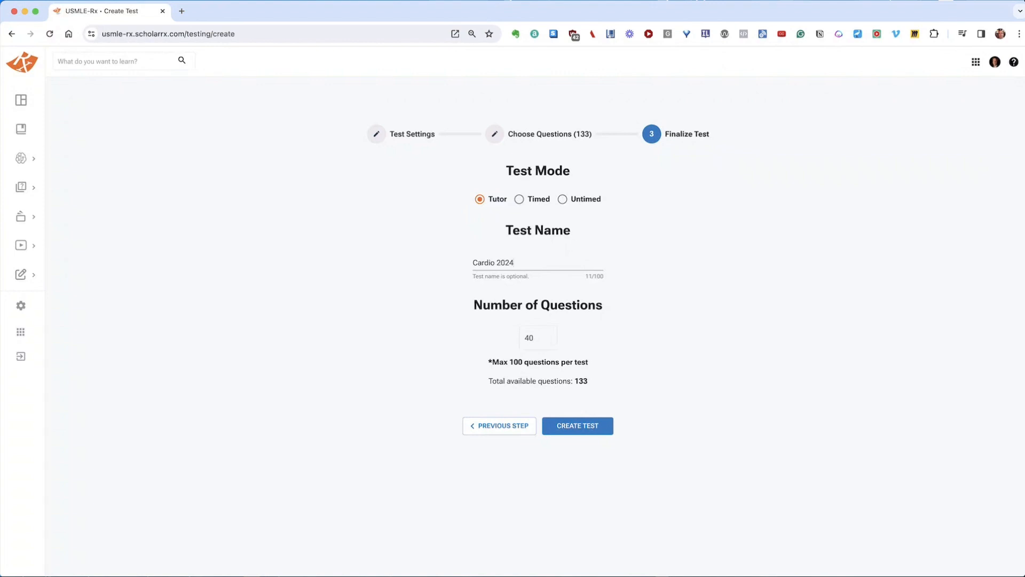
{"action": "left_click", "coordinate": [537, 337]}
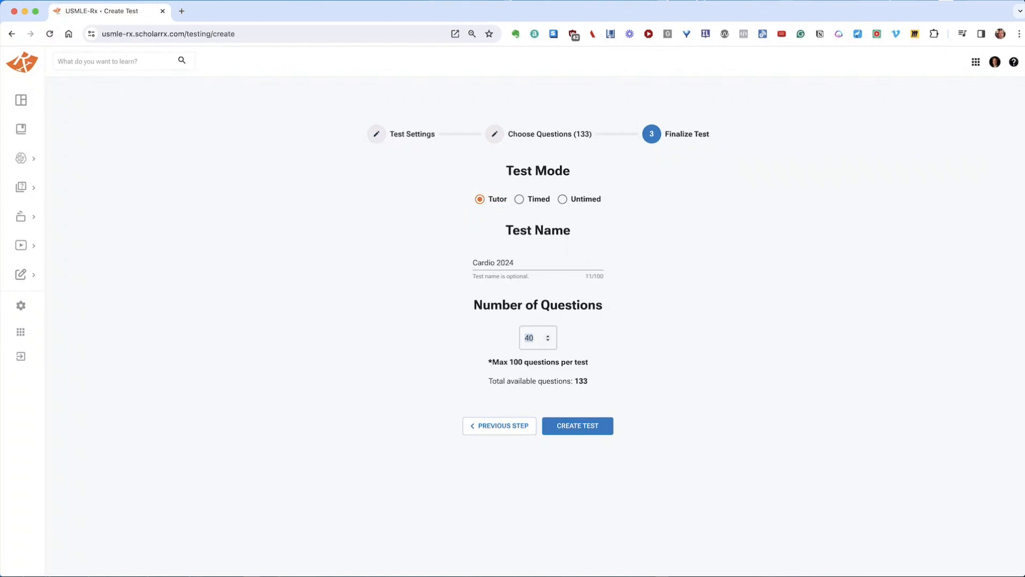
{"action": "left_click", "coordinate": [547, 334]}
{"action": "type", "text": "20"}
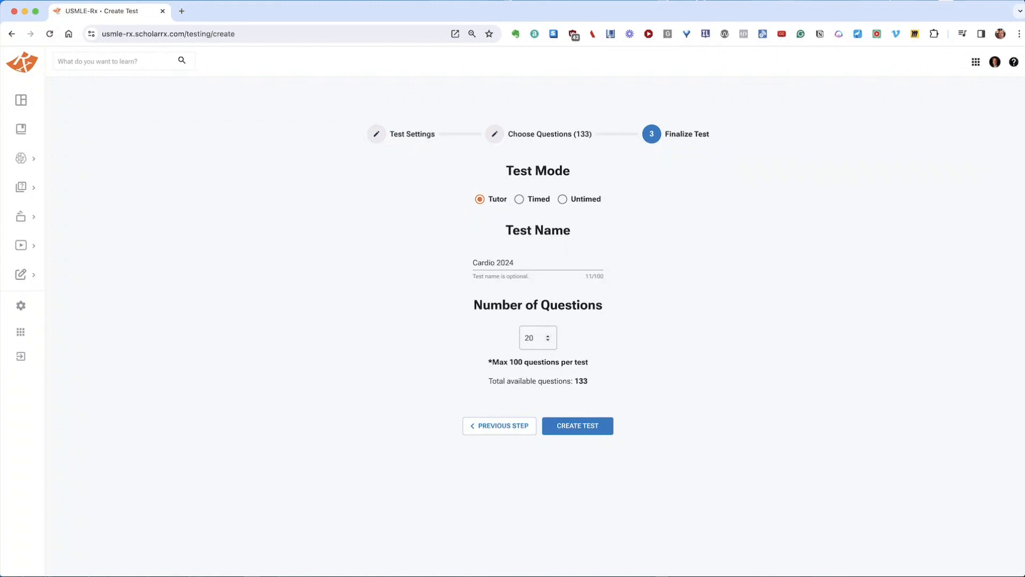
Review the test settings briefly, then create the Cardio 2024 test
{"action": "left_click", "coordinate": [499, 425]}
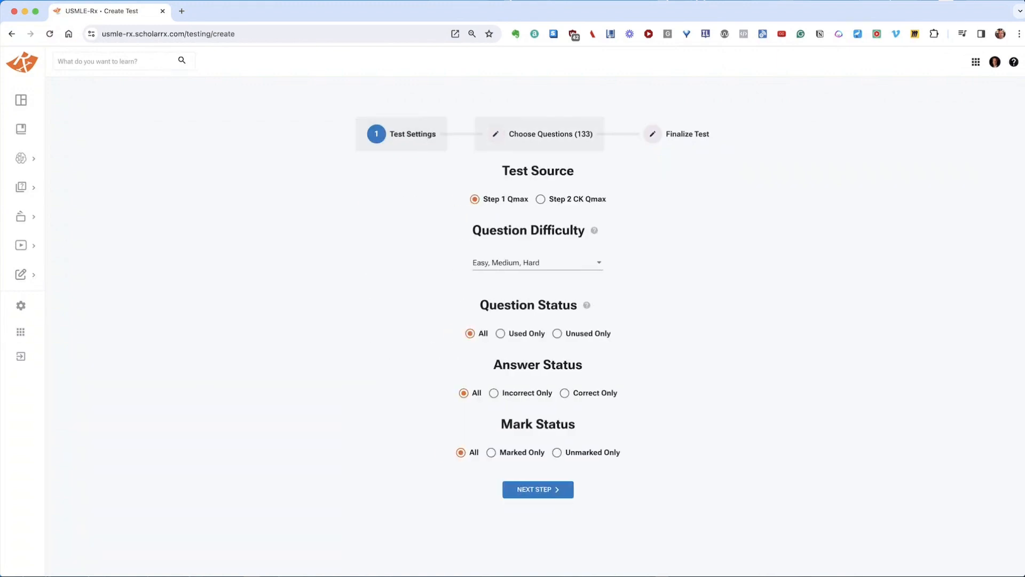
{"action": "left_click", "coordinate": [537, 489]}
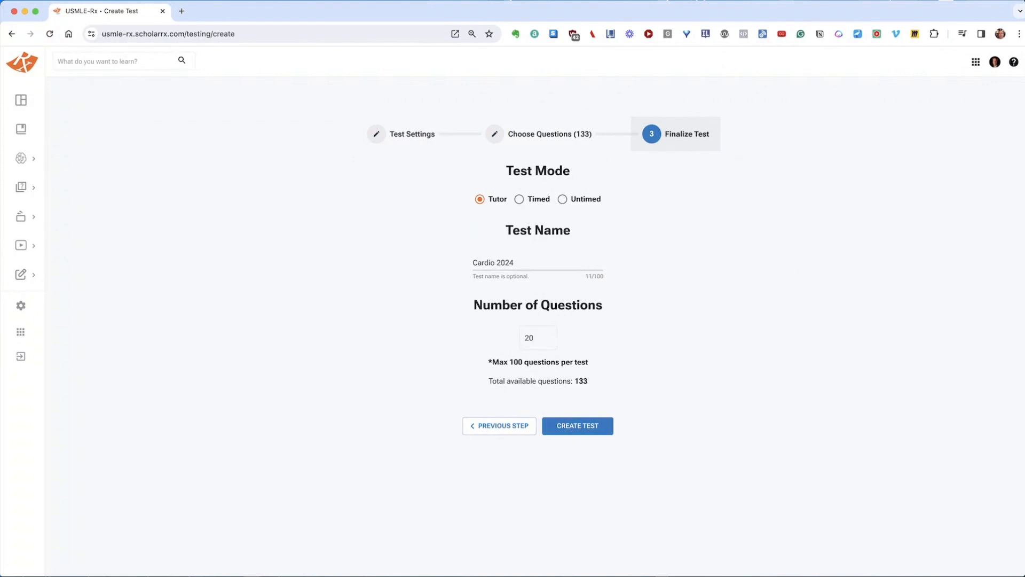
{"action": "left_click", "coordinate": [576, 426]}
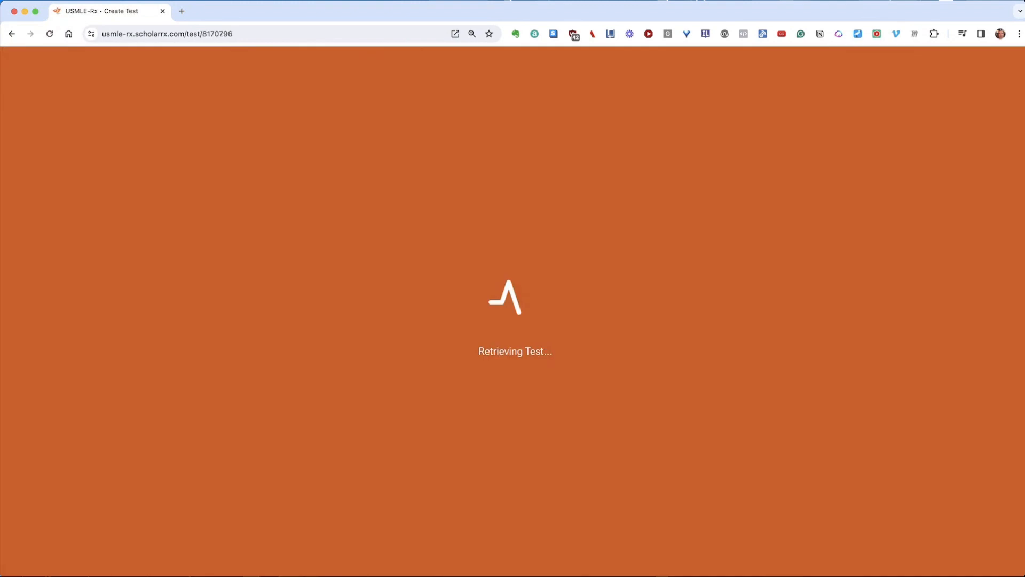